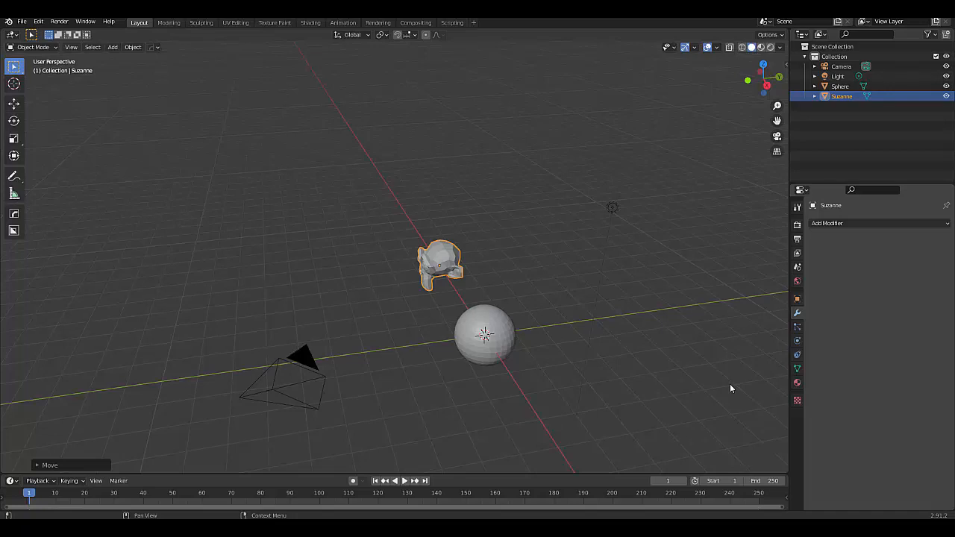
mouse_move(377, 276)
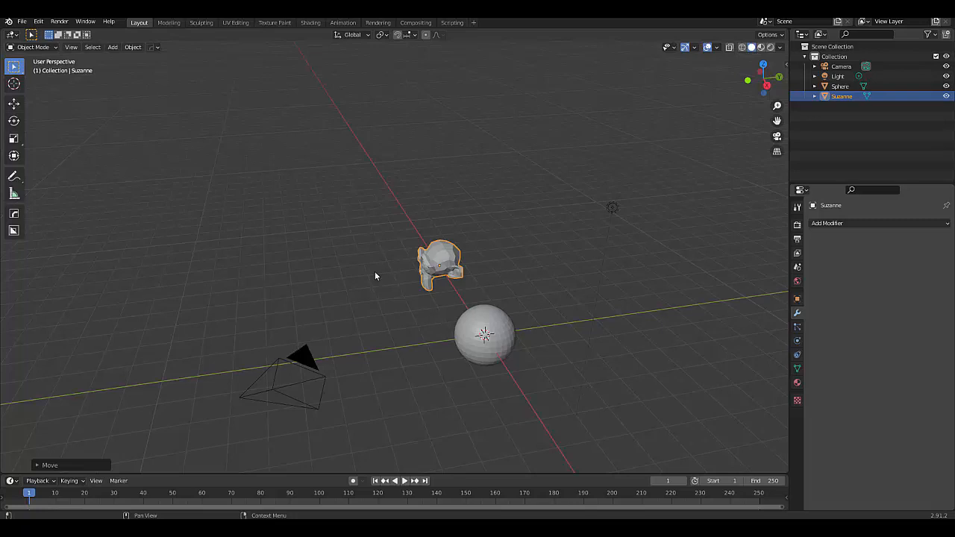
mouse_move(101, 234)
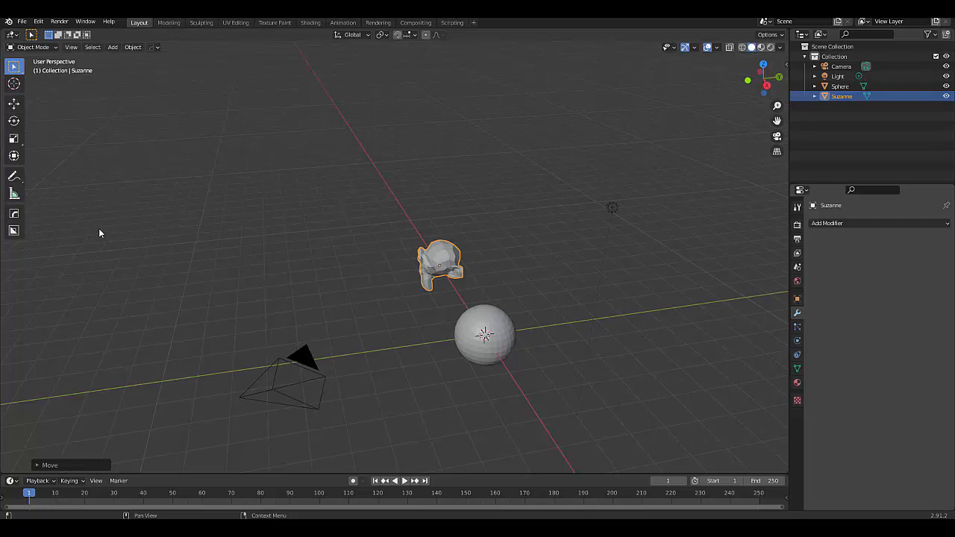
Enable Scene Statistics under Preferences > Interface > Status Bar and close Preferences.
click(38, 21)
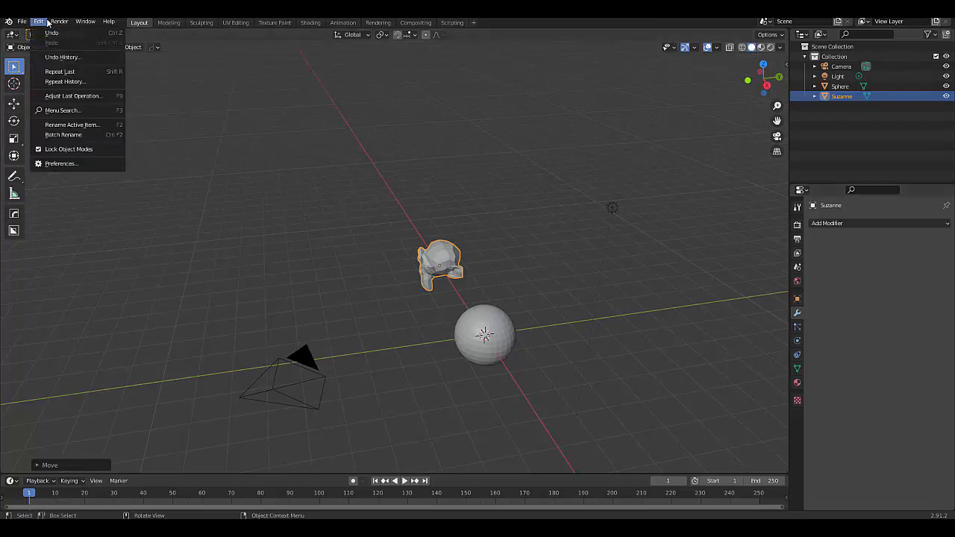
click(61, 163)
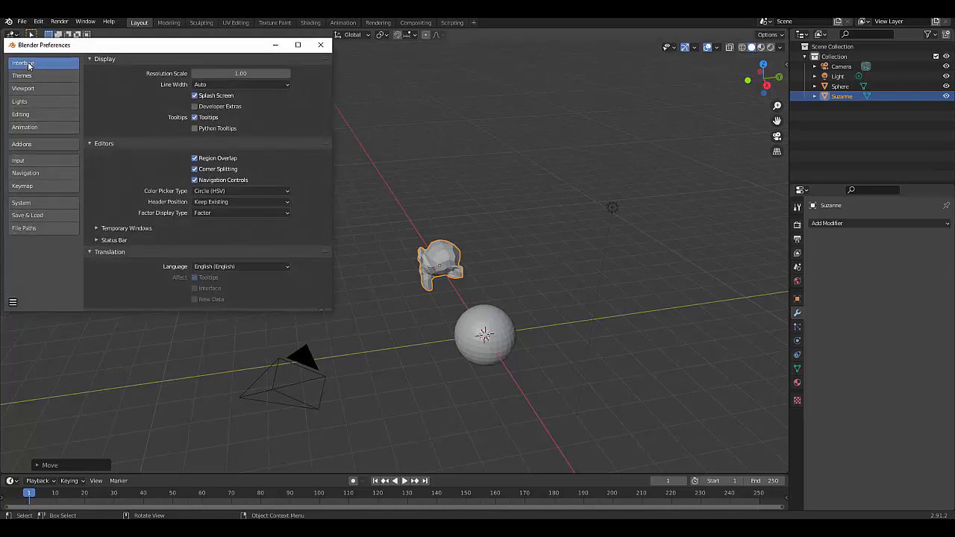
click(114, 239)
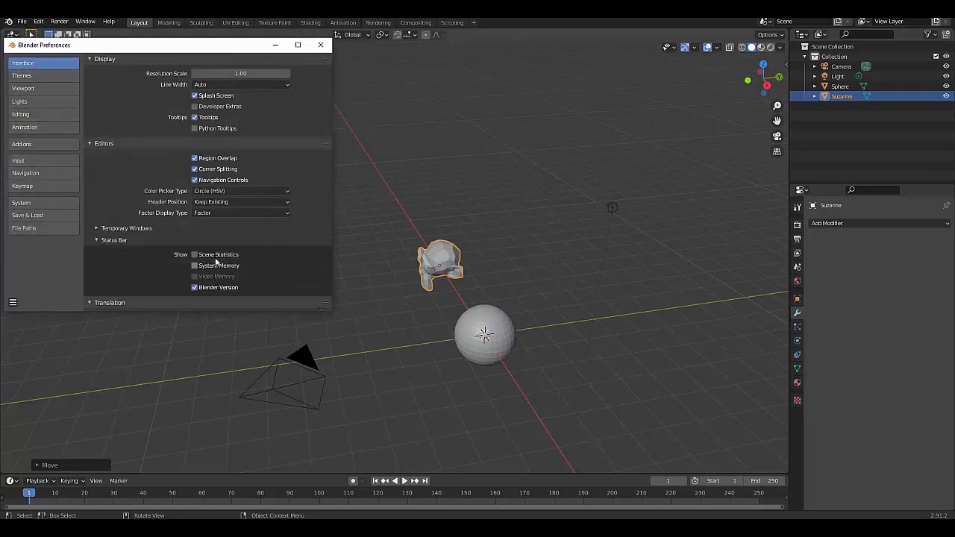
click(194, 254)
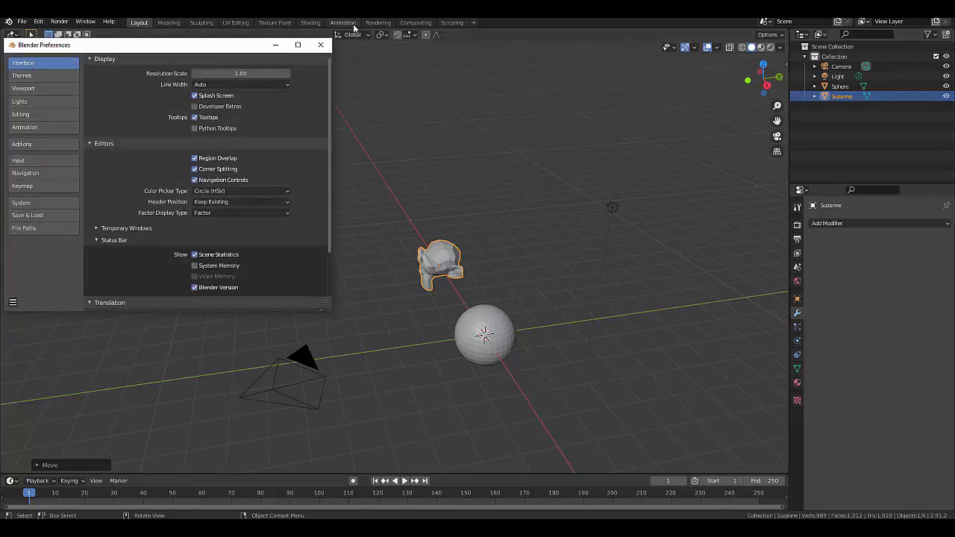
click(320, 45)
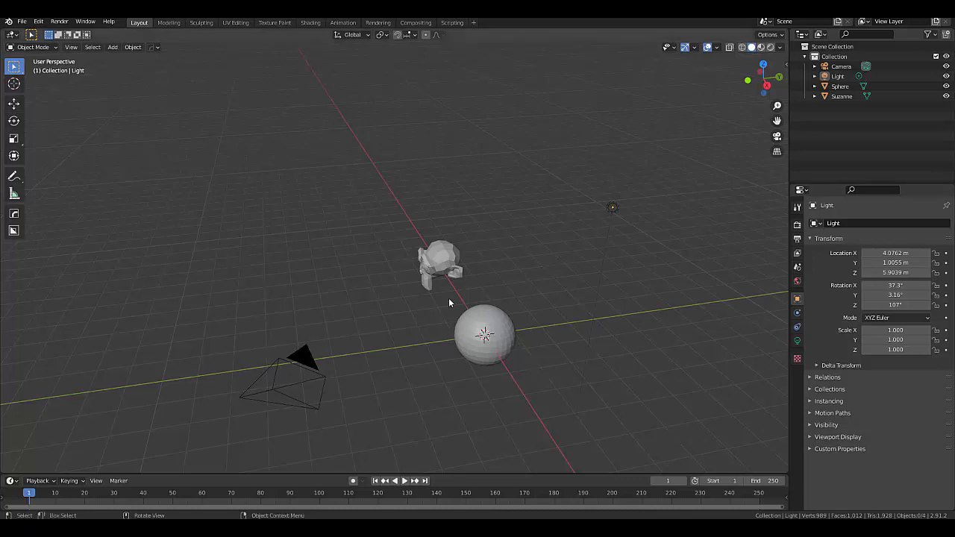
Orbit the viewport around the scene.
drag(451, 302, 504, 332)
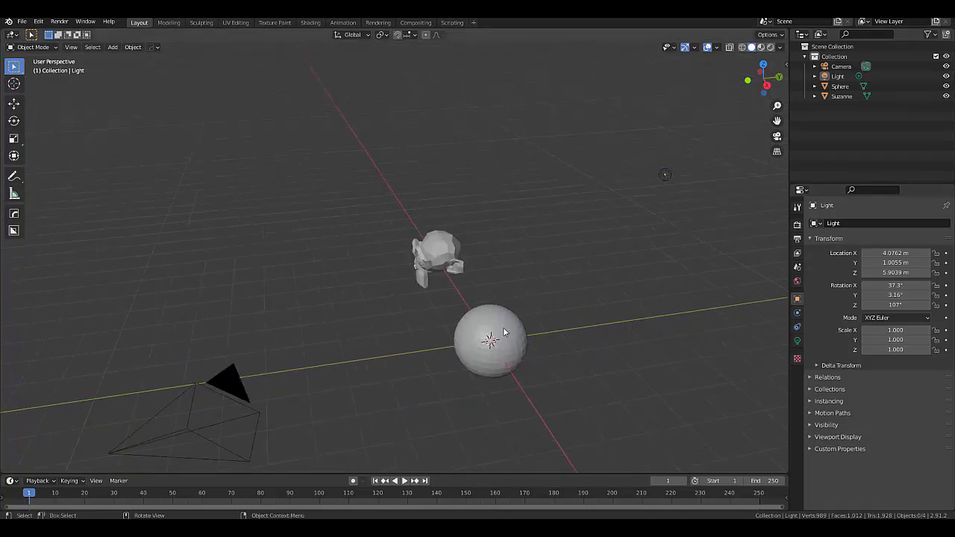
Select the sphere, visit Edit Mode via the mode pie, and return to Object Mode.
click(491, 353)
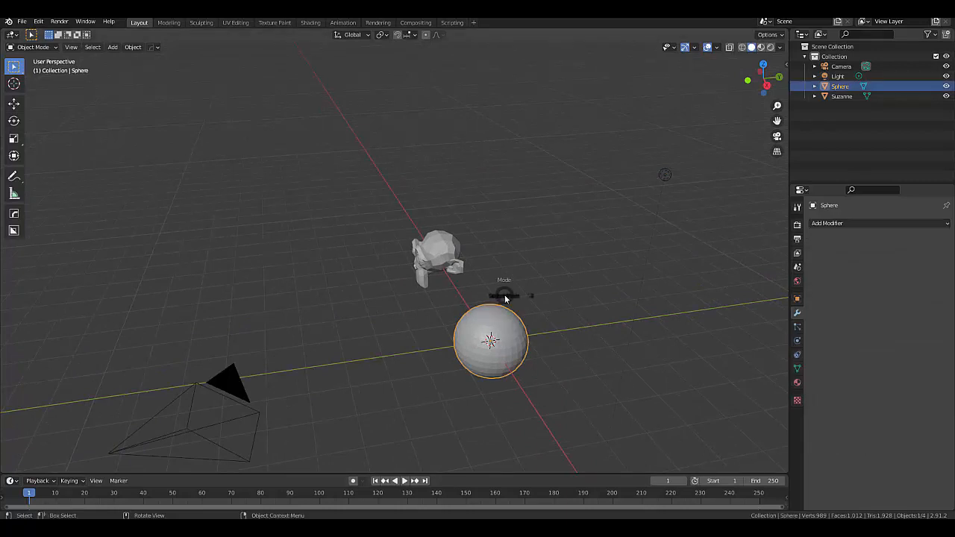
key(Tab)
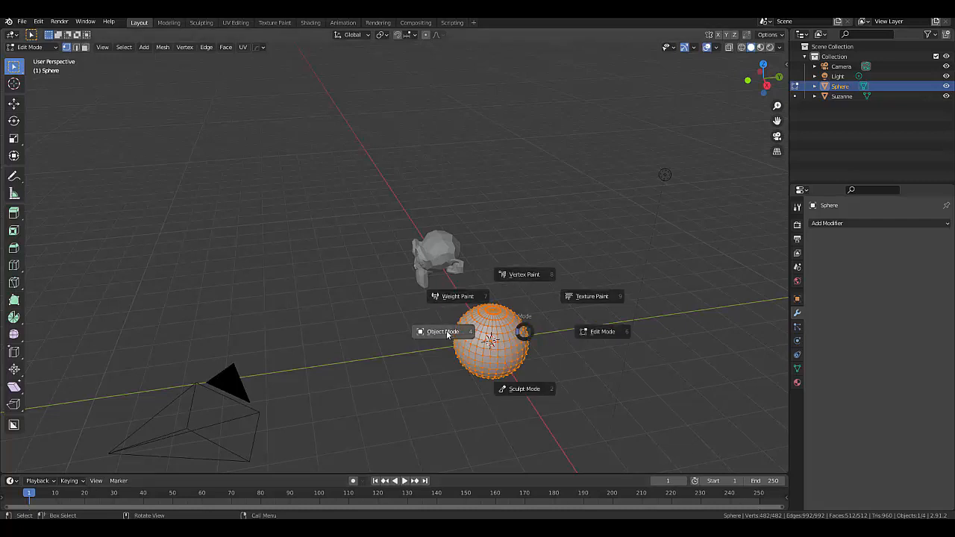
click(445, 332)
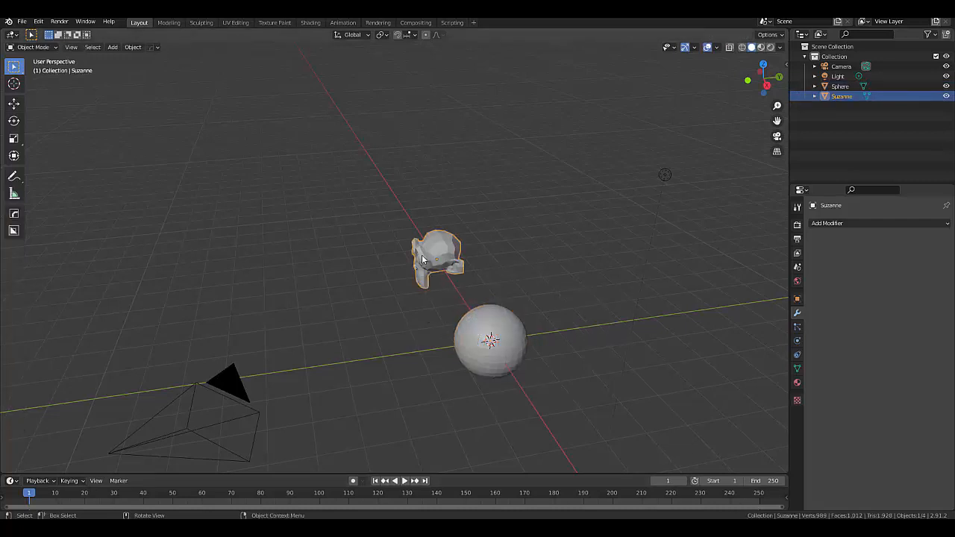
Add a level 2 Subdivision Surface modifier to Suzanne and return to Object Mode.
key(Tab)
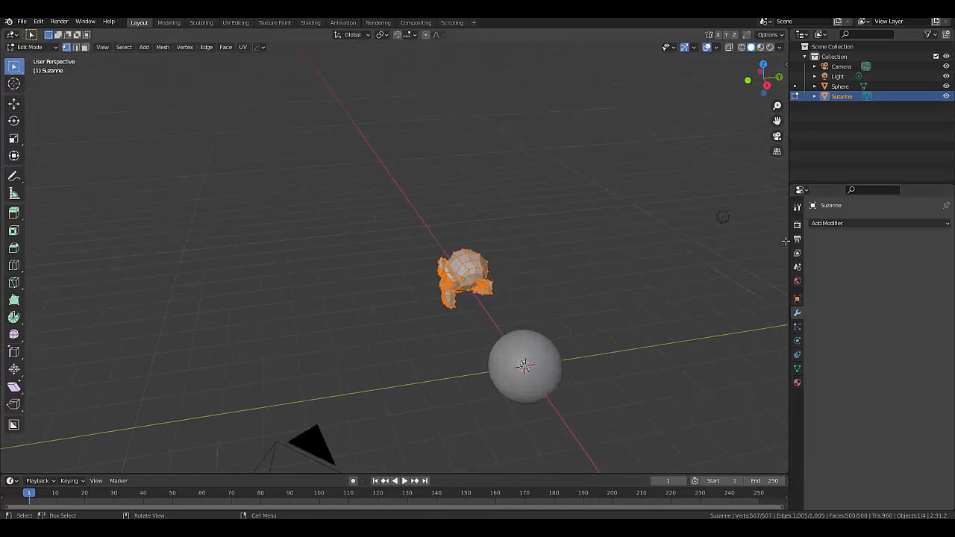
click(828, 223)
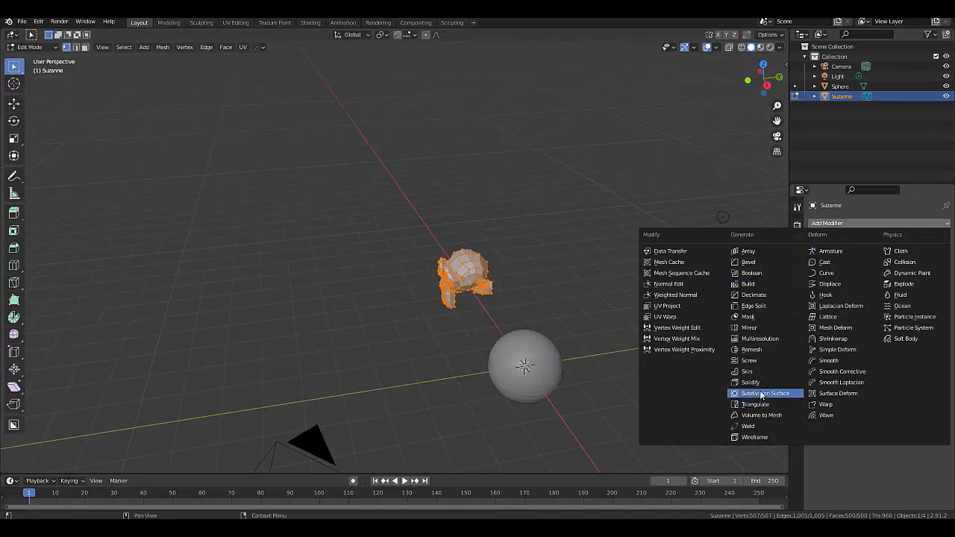
click(765, 393)
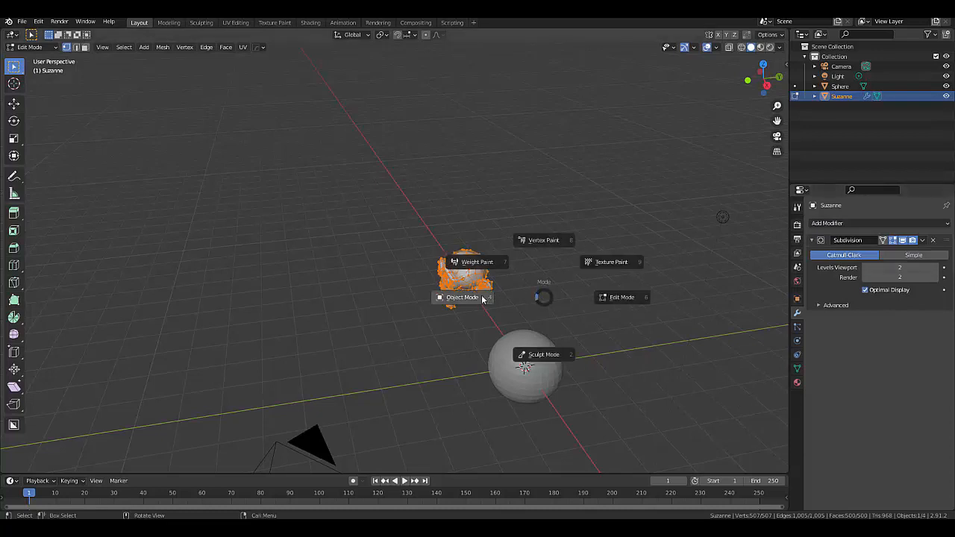
click(460, 297)
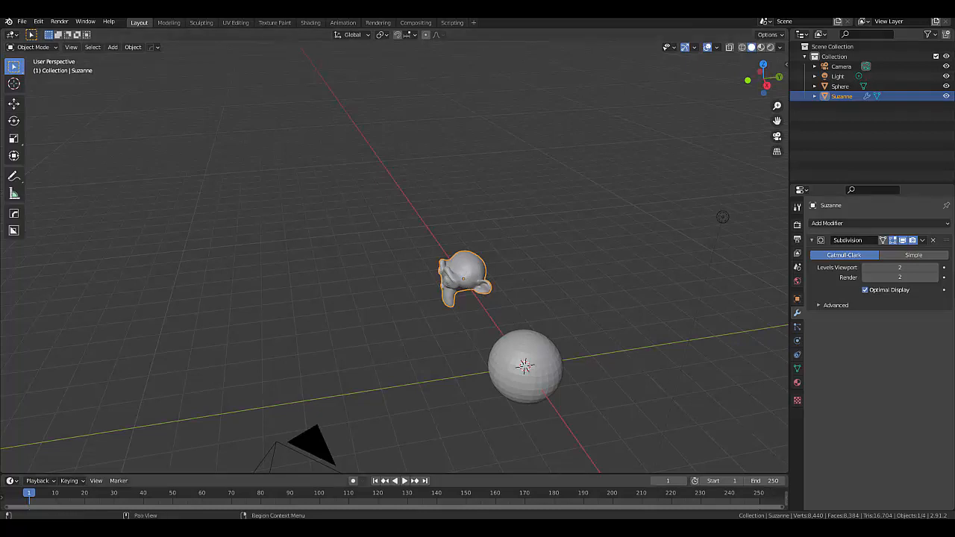
Apply Suzanne's subdivision and orbit around her dense 7,958-vertex mesh in Edit Mode.
key(Tab)
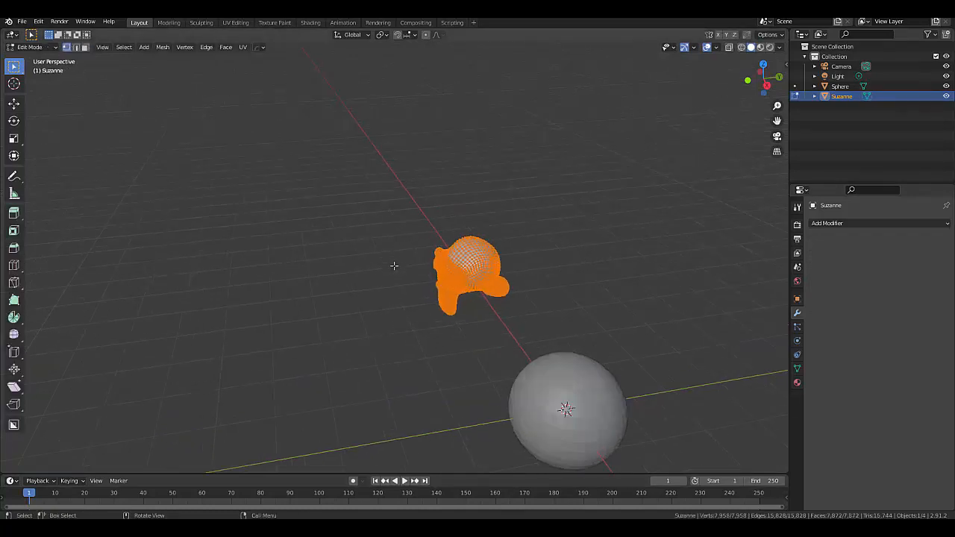
drag(395, 266, 655, 262)
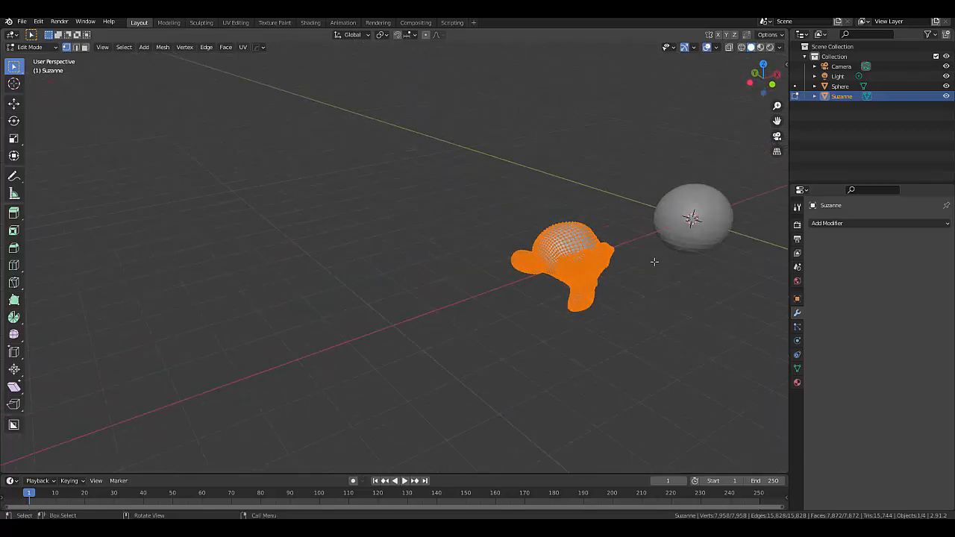
drag(654, 262, 559, 202)
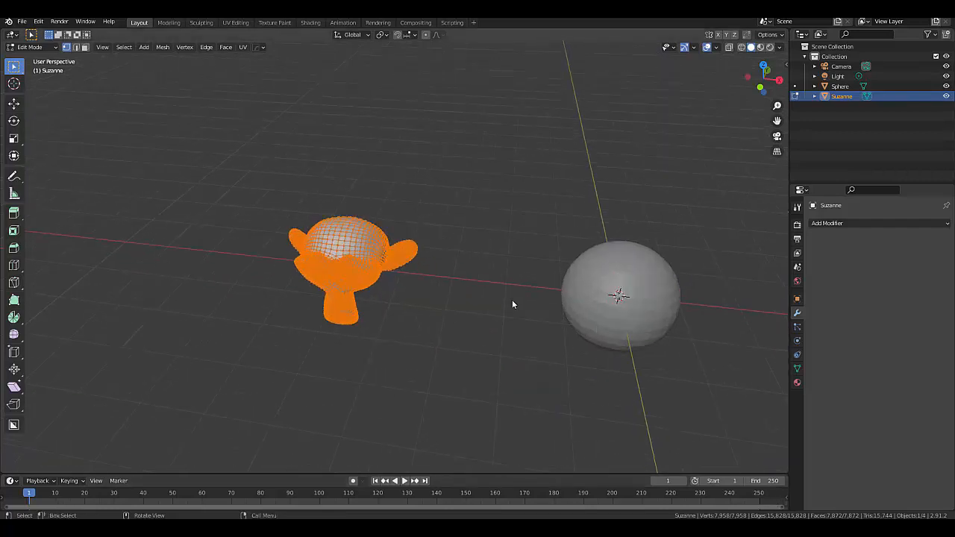
mouse_move(447, 410)
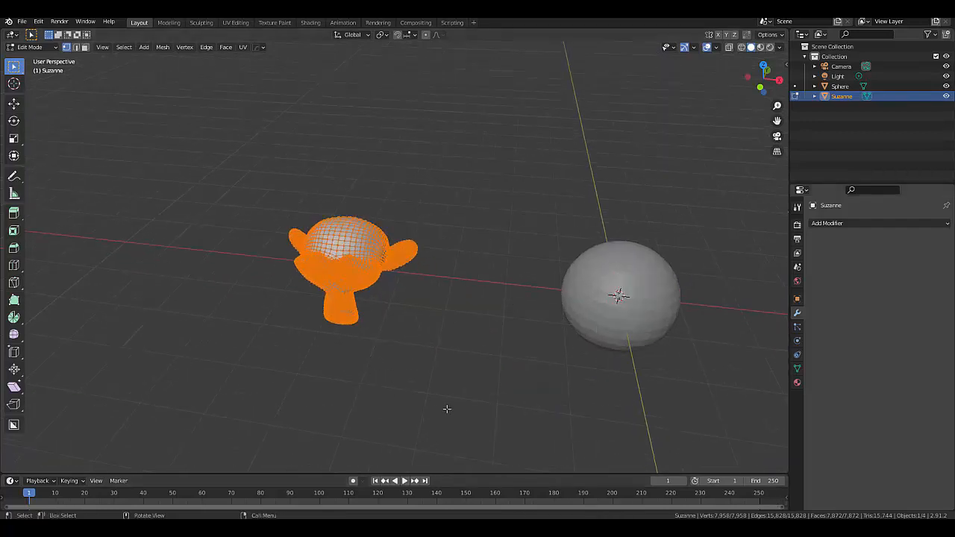
mouse_move(384, 209)
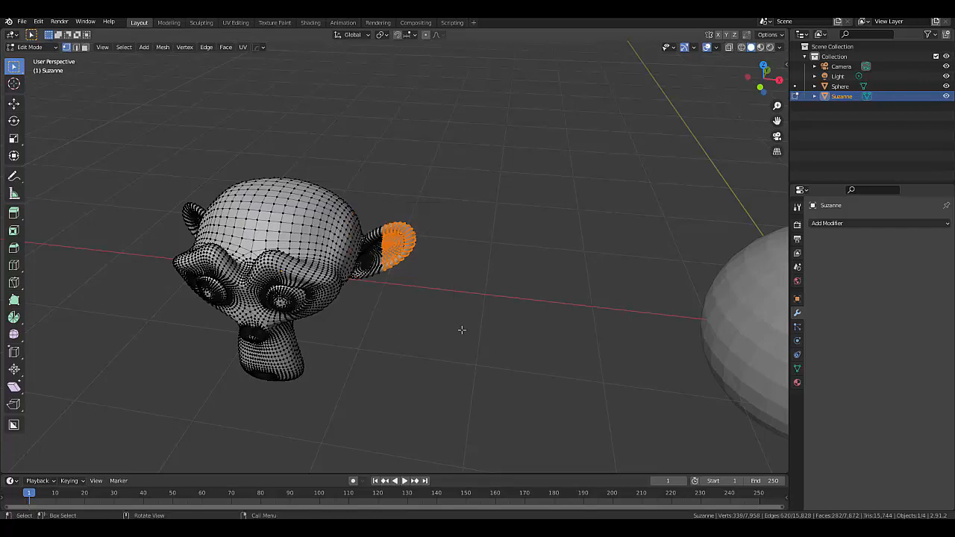
Zoom the view while selecting 2,292 of Suzanne's 7,958 vertices.
scroll(down, 3)
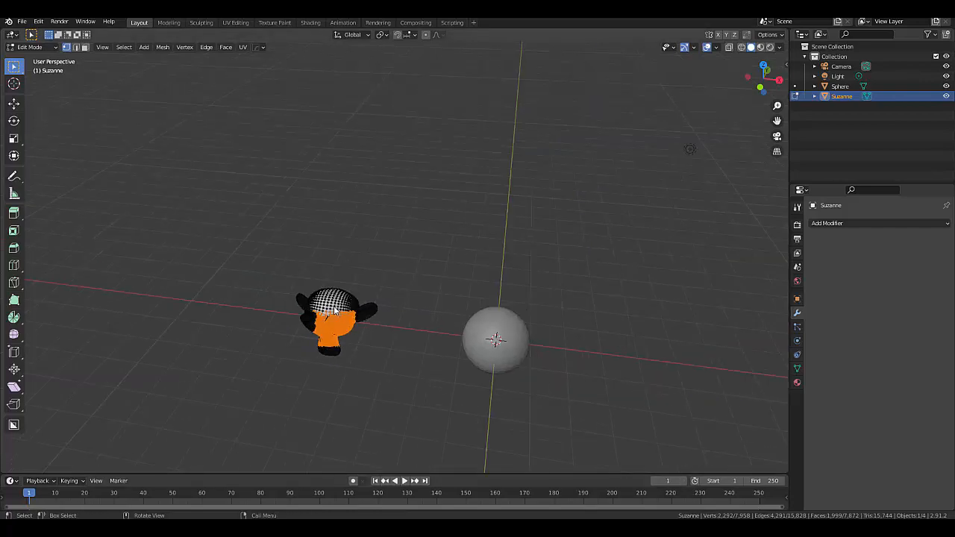